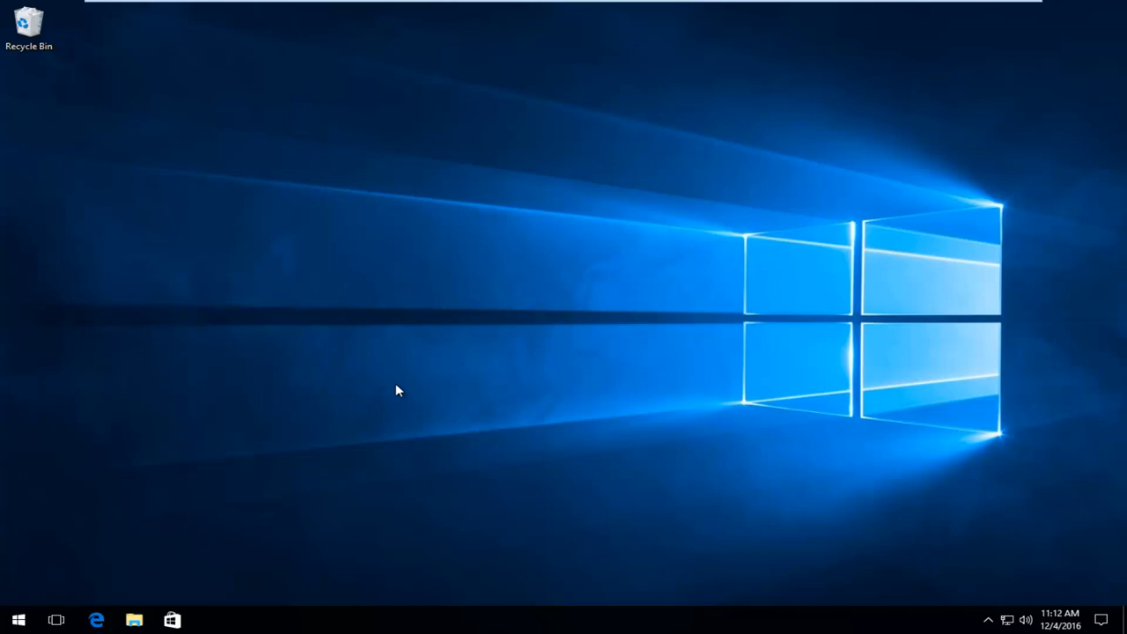
{"action": "mouse_move", "coordinate": [393, 391]}
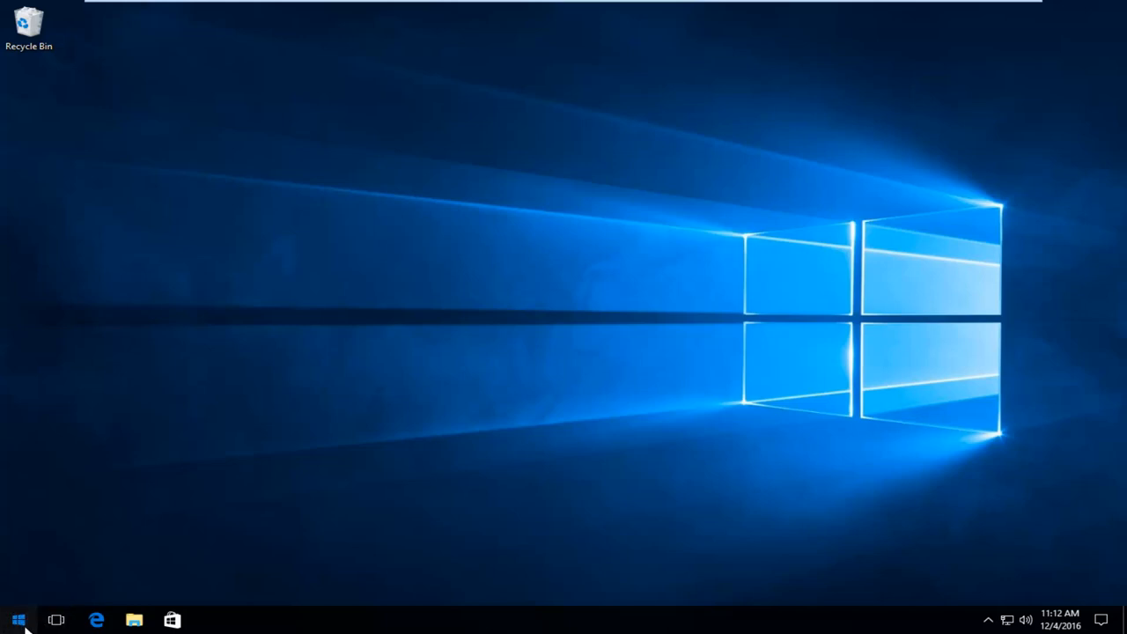
Bring up the Start menu to reach Windows Settings.
{"action": "left_click", "coordinate": [17, 619]}
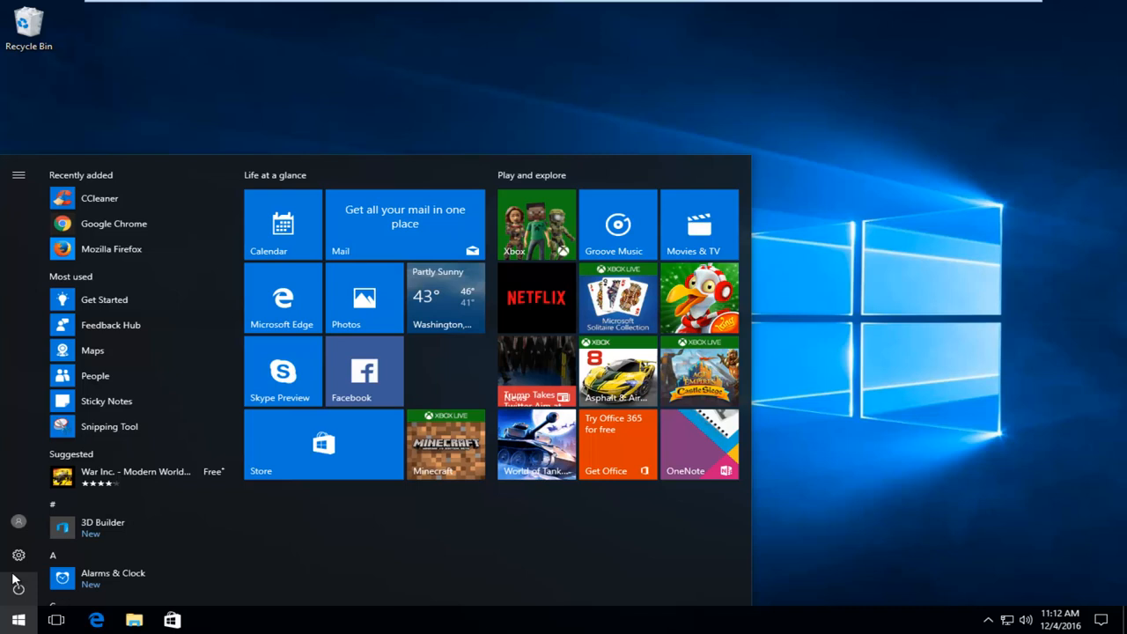
{"action": "mouse_move", "coordinate": [18, 555]}
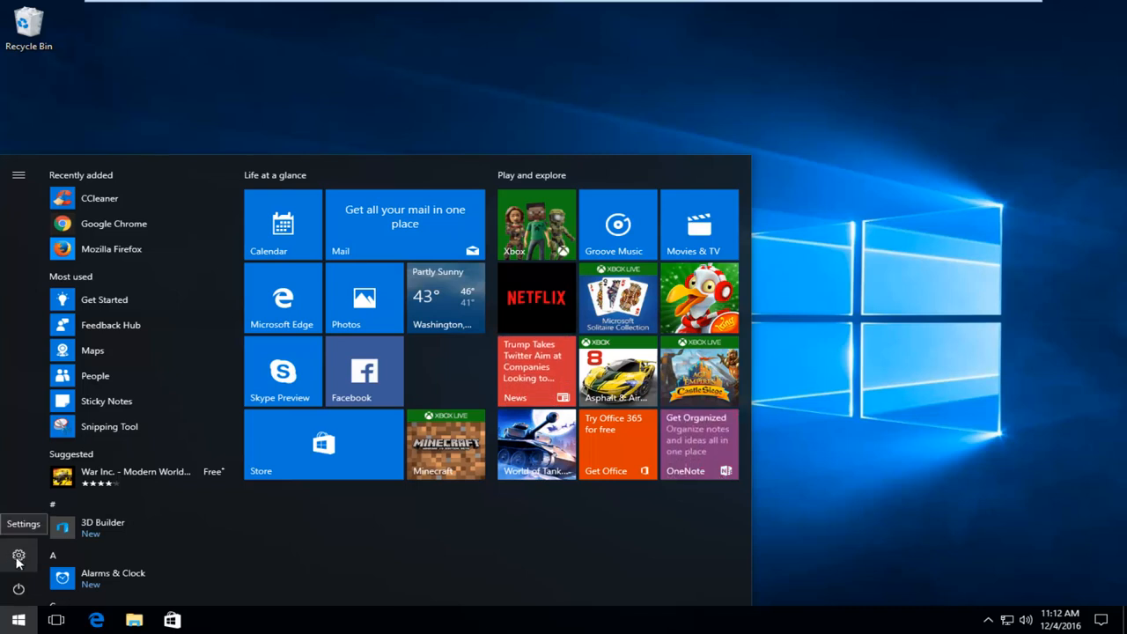
{"action": "mouse_move", "coordinate": [22, 557]}
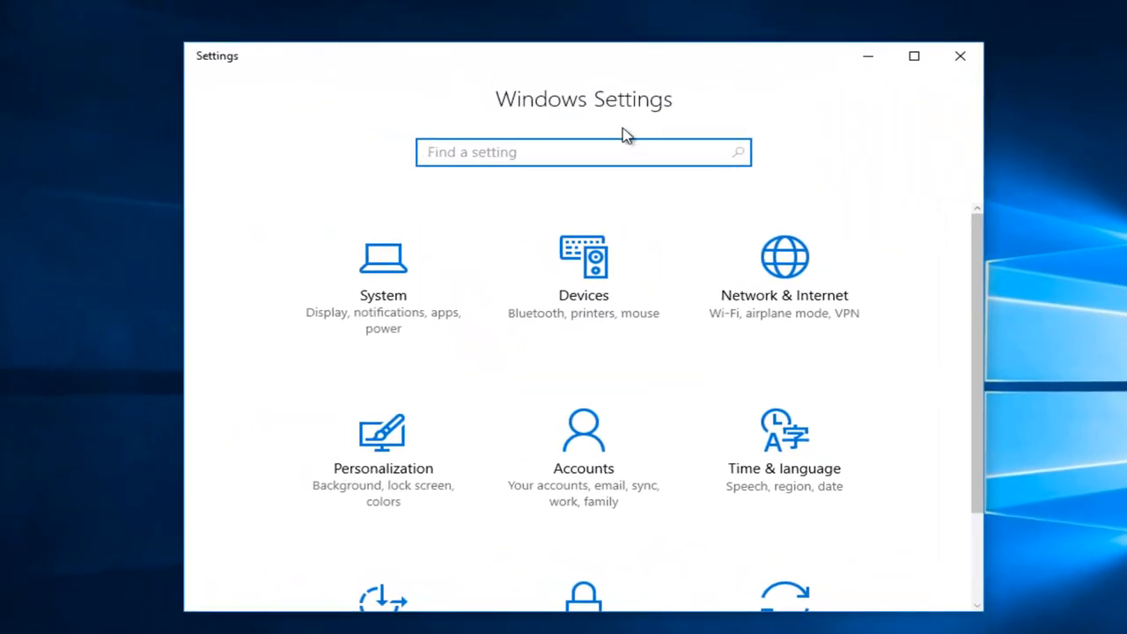
Go to the For developers page under Update & security.
{"action": "scroll", "scroll_direction": "down", "scroll_amount": 3}
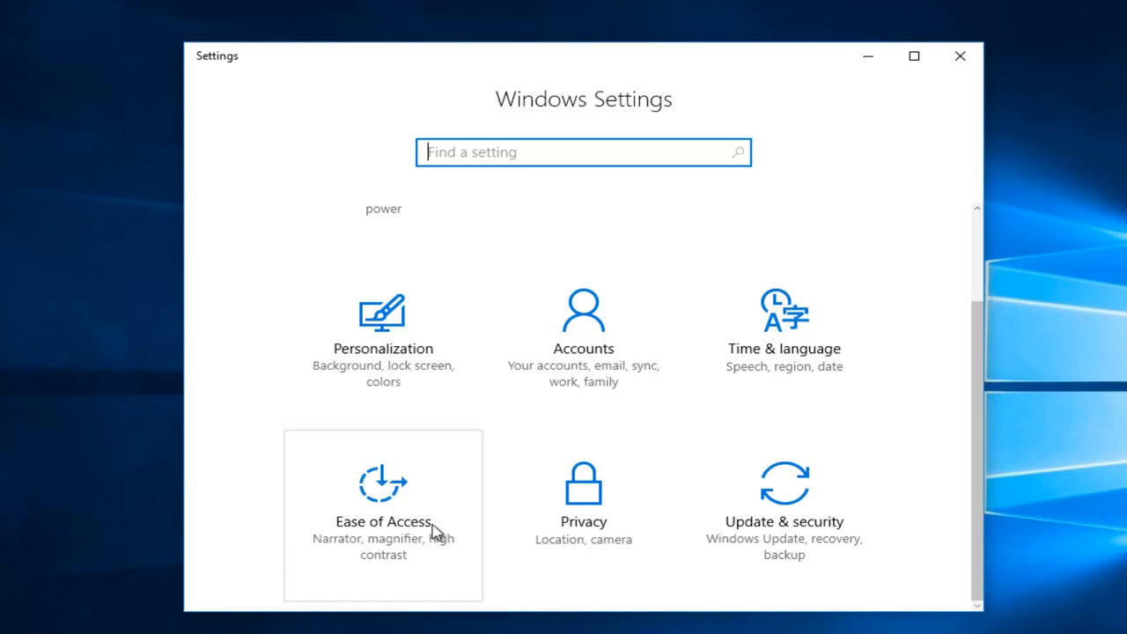
{"action": "mouse_move", "coordinate": [974, 365]}
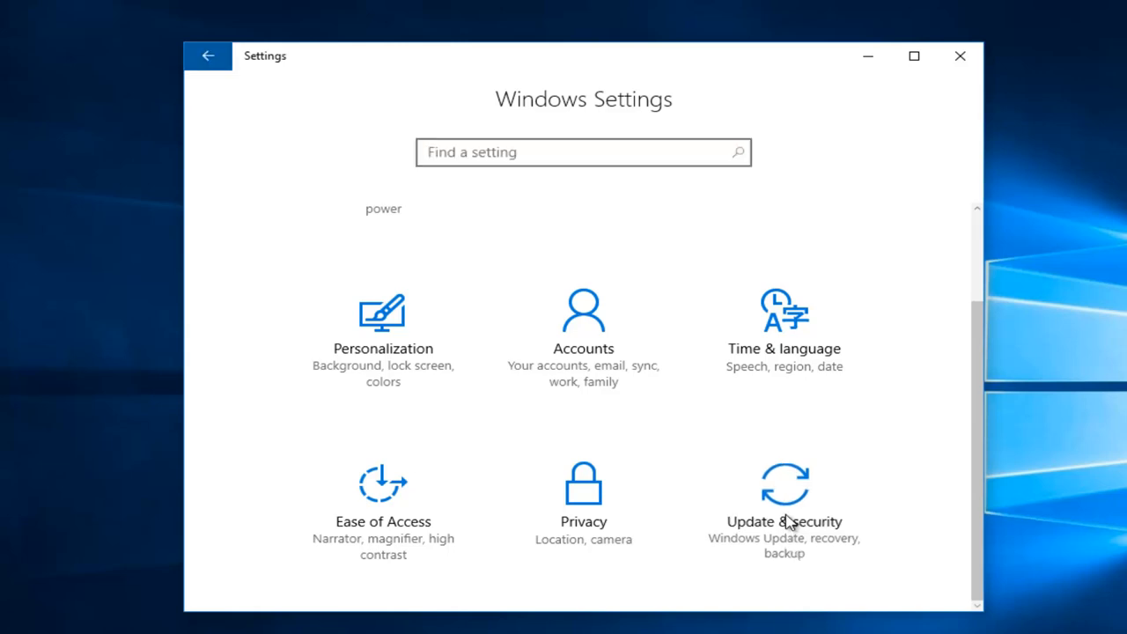
{"action": "left_click", "coordinate": [783, 506]}
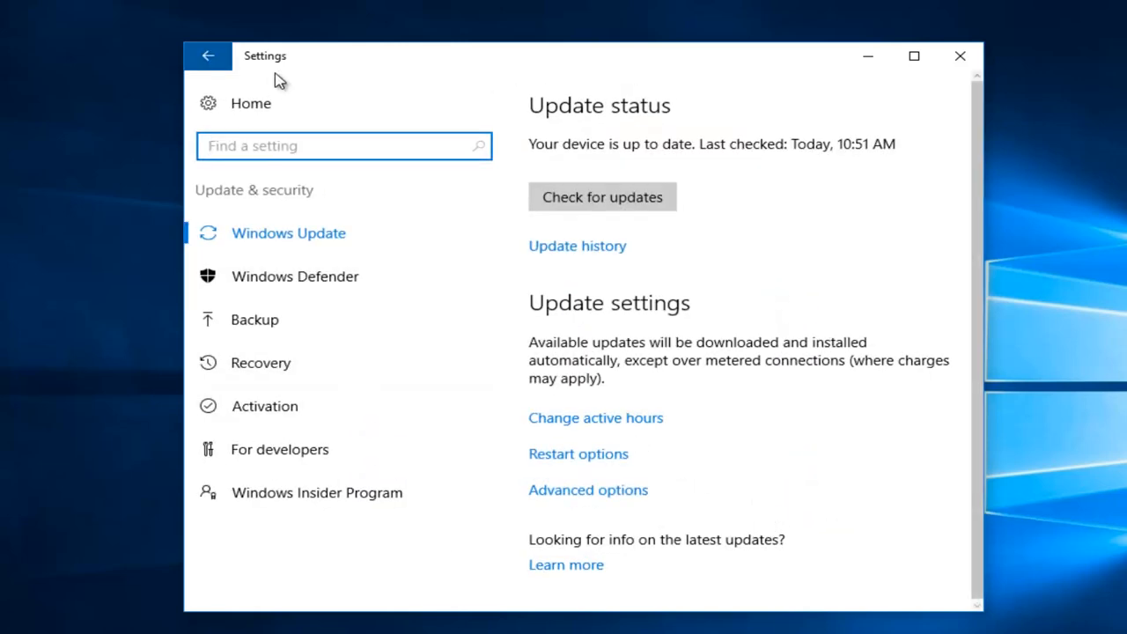
{"action": "mouse_move", "coordinate": [279, 449]}
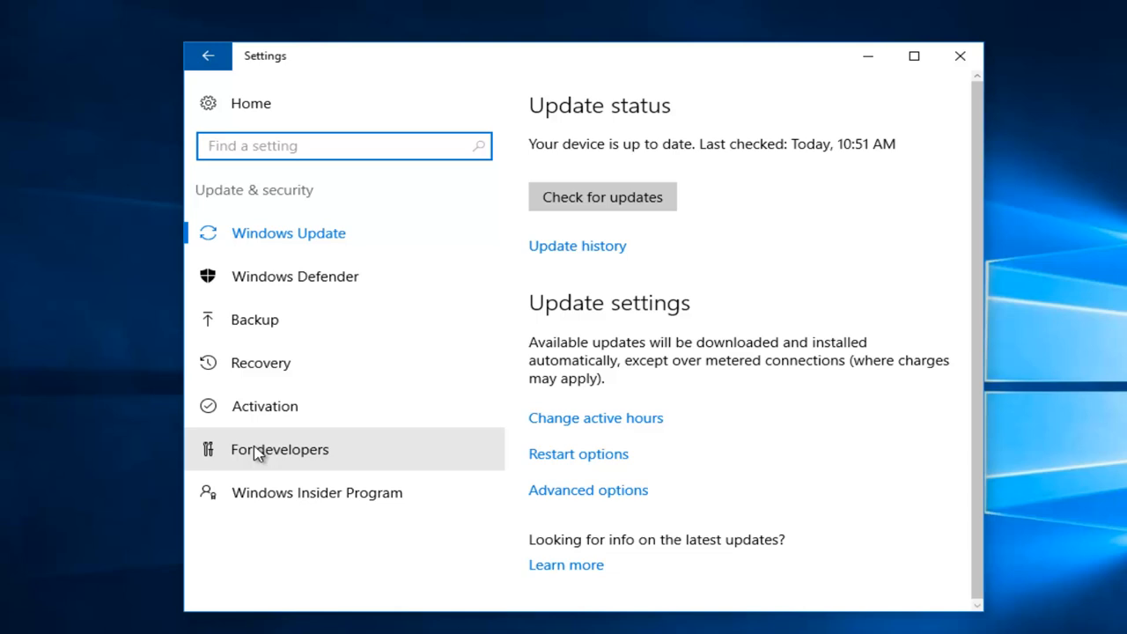
{"action": "left_click", "coordinate": [279, 449]}
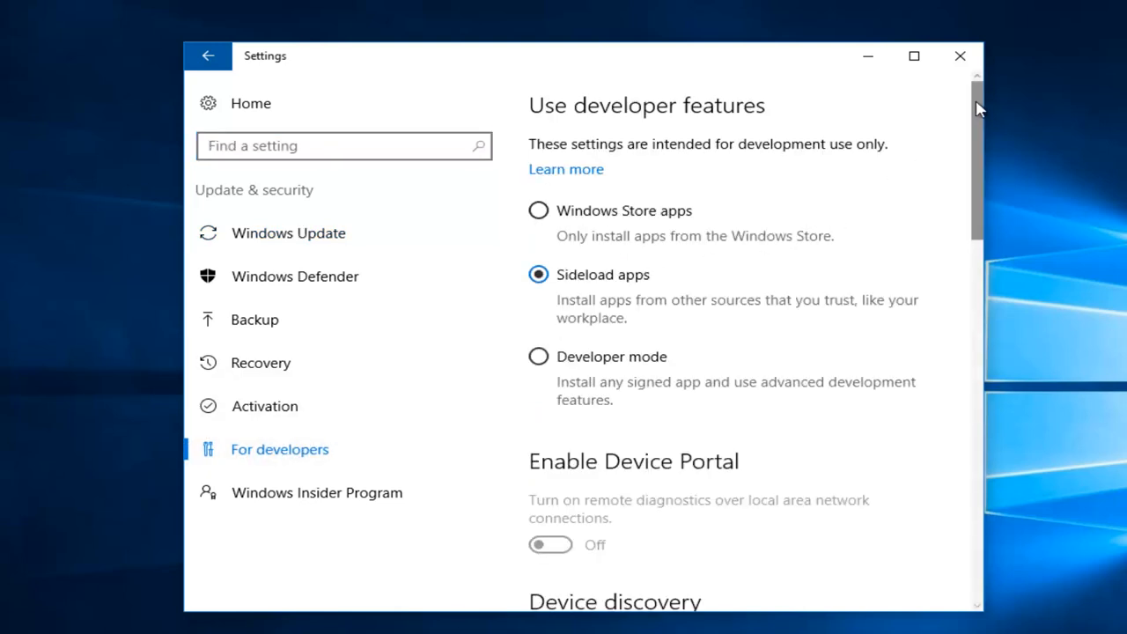
Scroll the For developers page down to its Remote Desktop section.
{"action": "scroll", "scroll_direction": "down", "scroll_amount": 3}
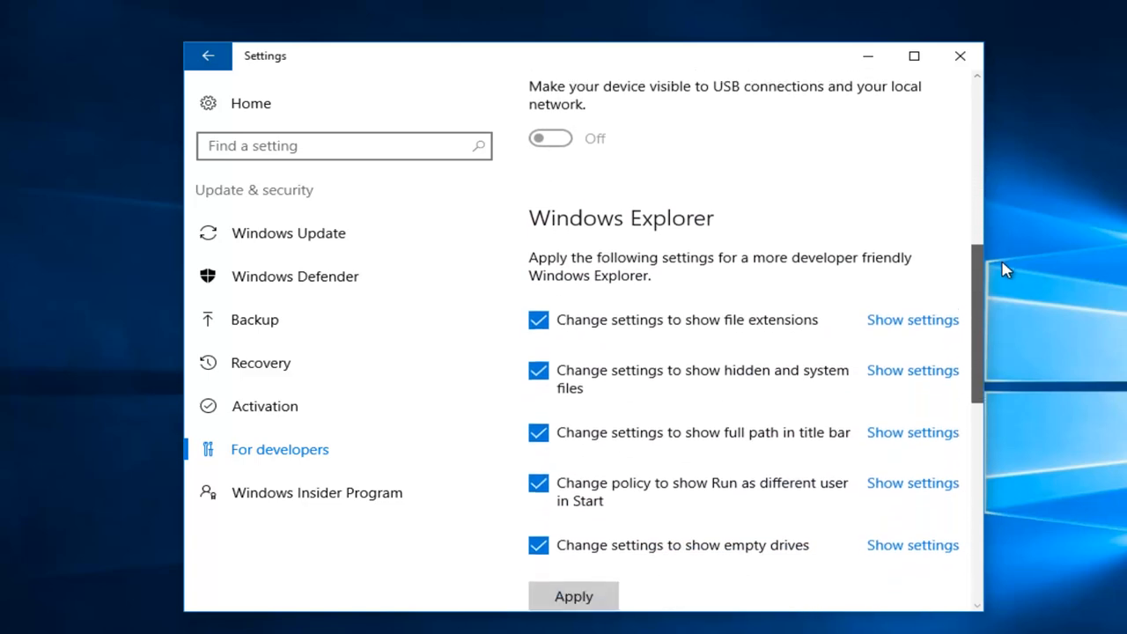
{"action": "scroll", "scroll_direction": "down", "scroll_amount": 3}
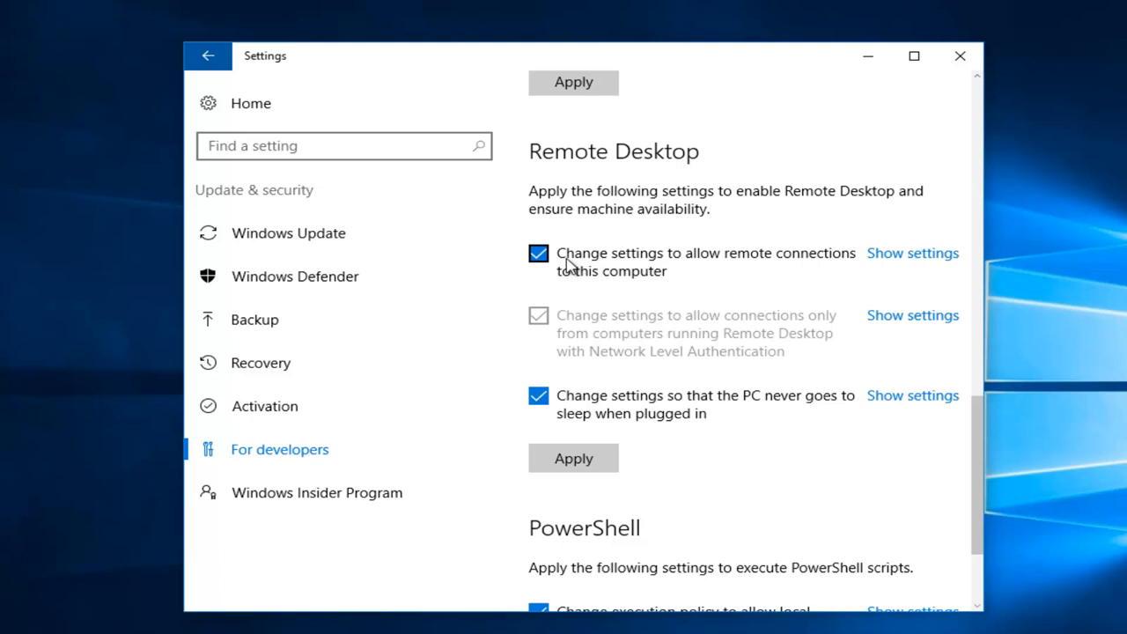
{"action": "mouse_move", "coordinate": [747, 269]}
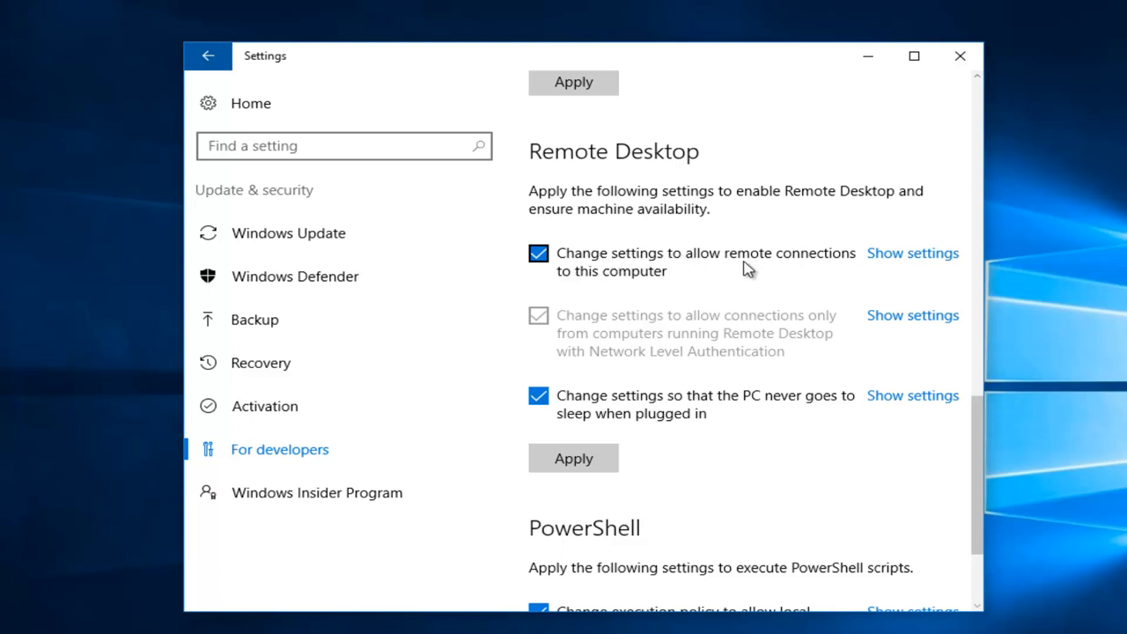
Clear the allow-remote-connections checkbox in the Remote Desktop section.
{"action": "left_click", "coordinate": [537, 253]}
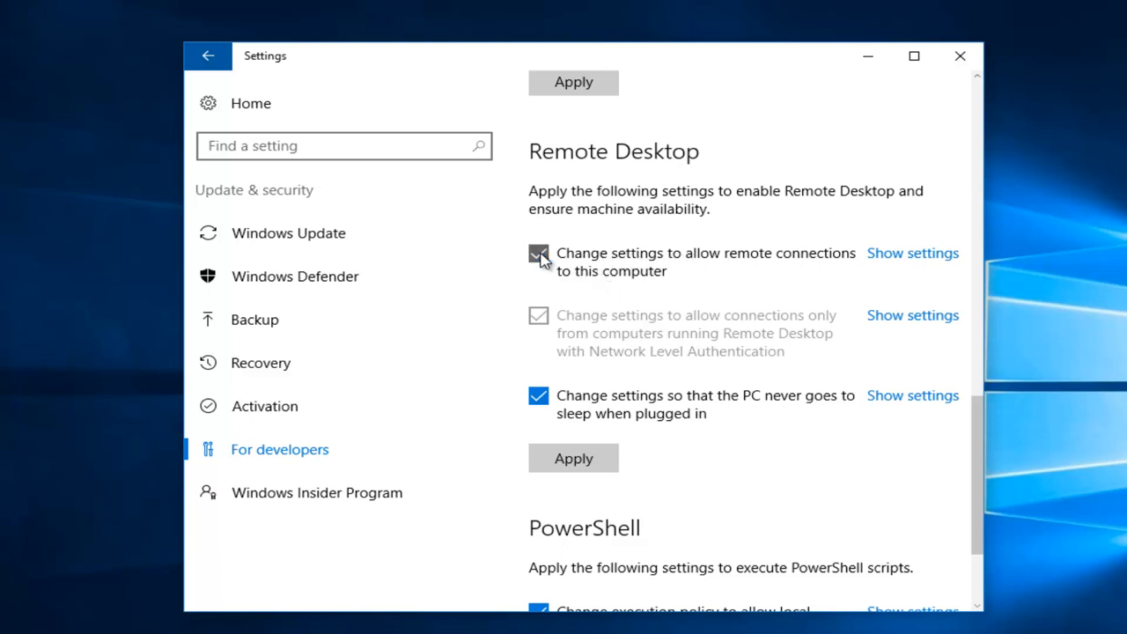
{"action": "left_click", "coordinate": [538, 254]}
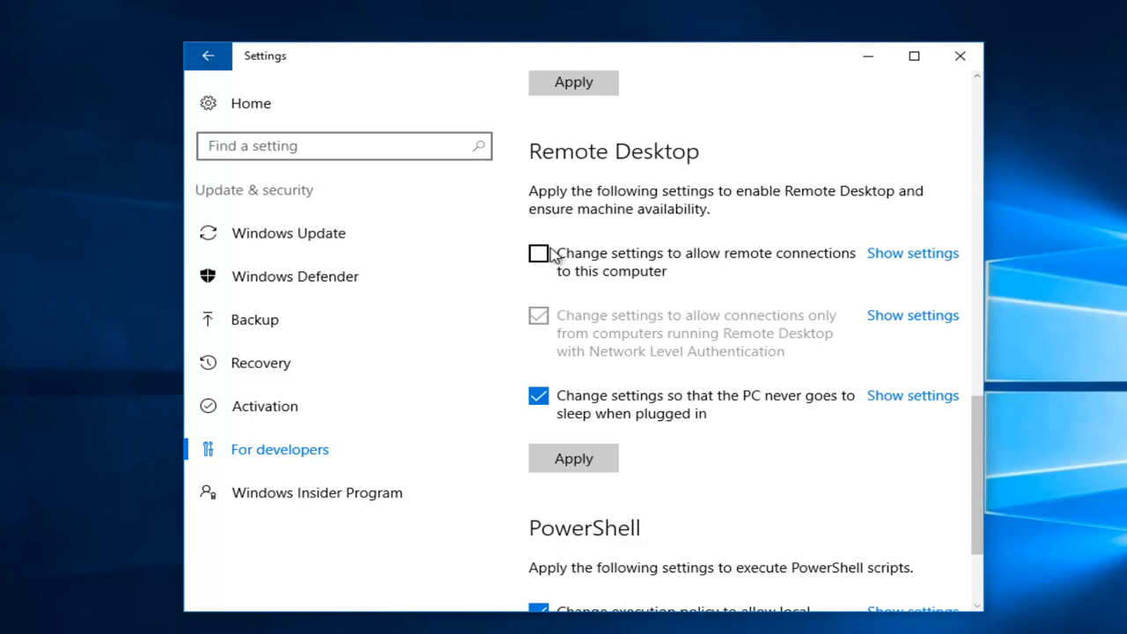
{"action": "mouse_move", "coordinate": [550, 245]}
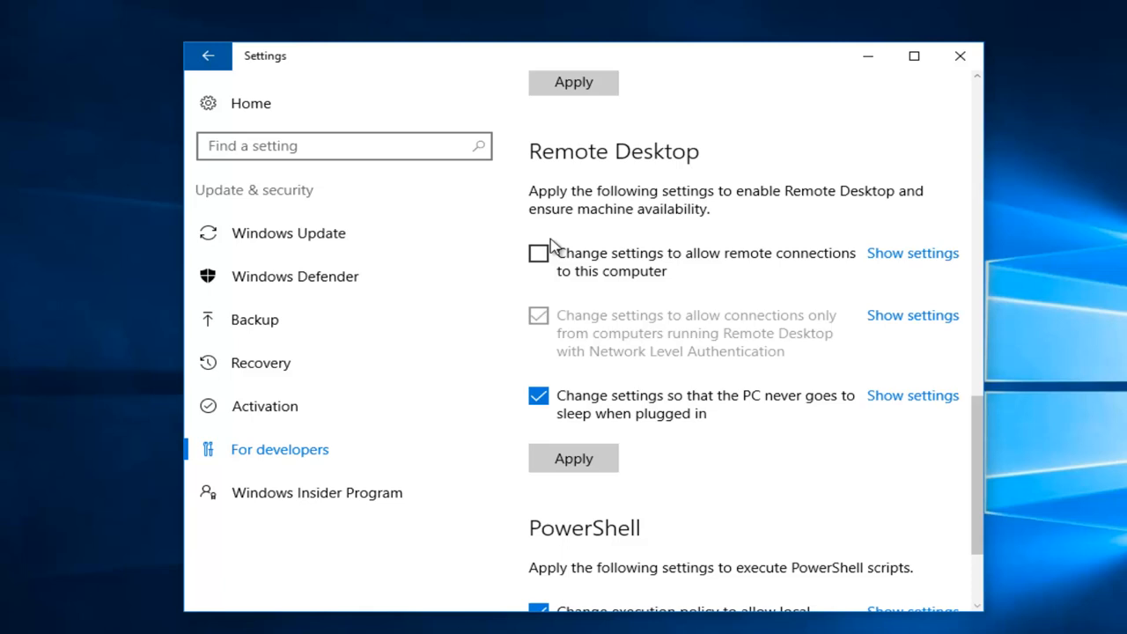
{"action": "mouse_move", "coordinate": [537, 273]}
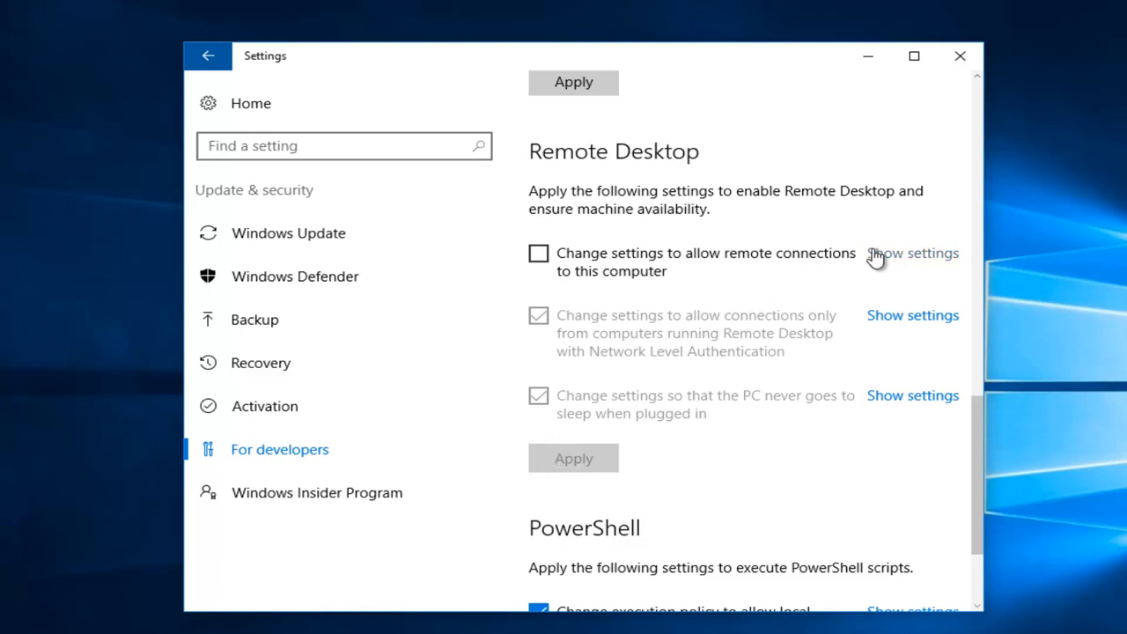
In System Properties > Remote, uncheck Allow Remote Assistance connections and close the dialog.
{"action": "left_click", "coordinate": [912, 252]}
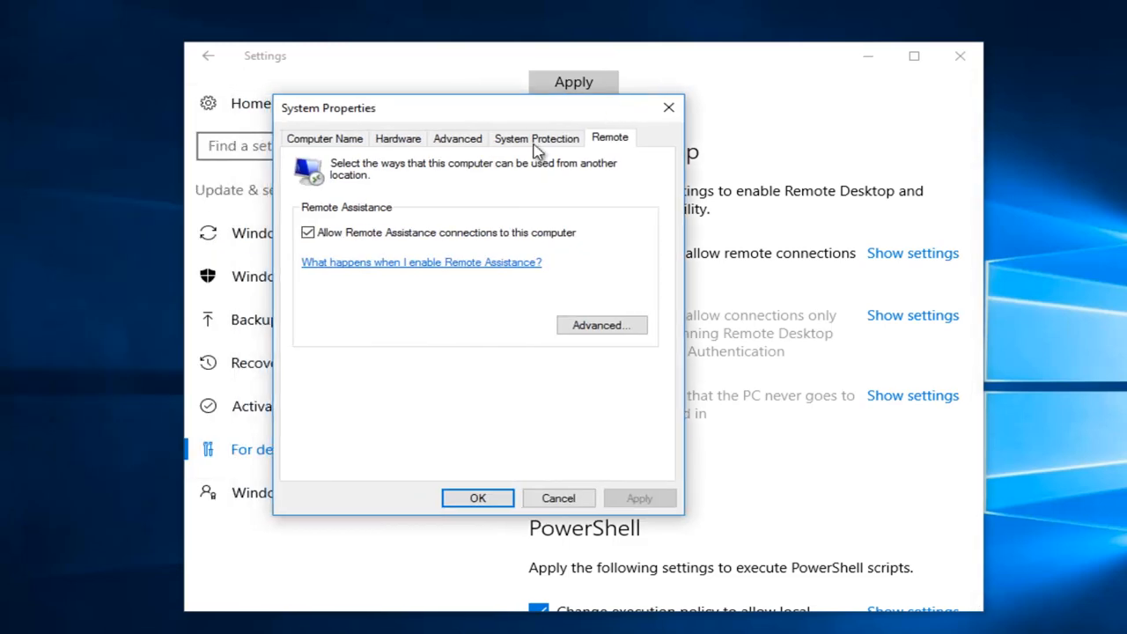
{"action": "left_click", "coordinate": [308, 232]}
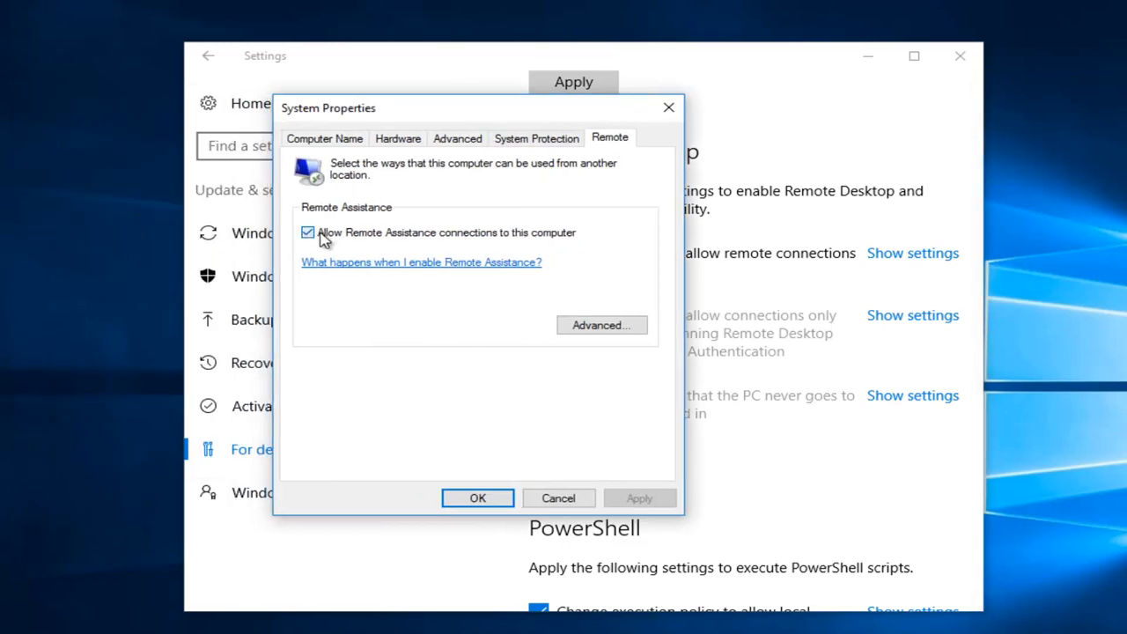
{"action": "left_click", "coordinate": [307, 232]}
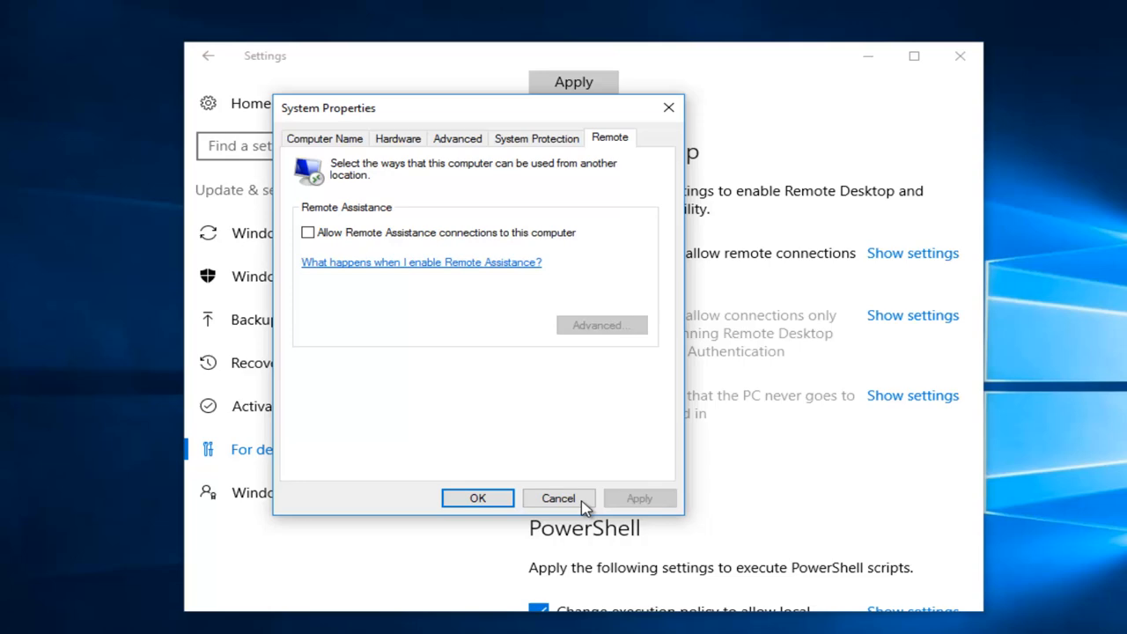
{"action": "left_click", "coordinate": [558, 497]}
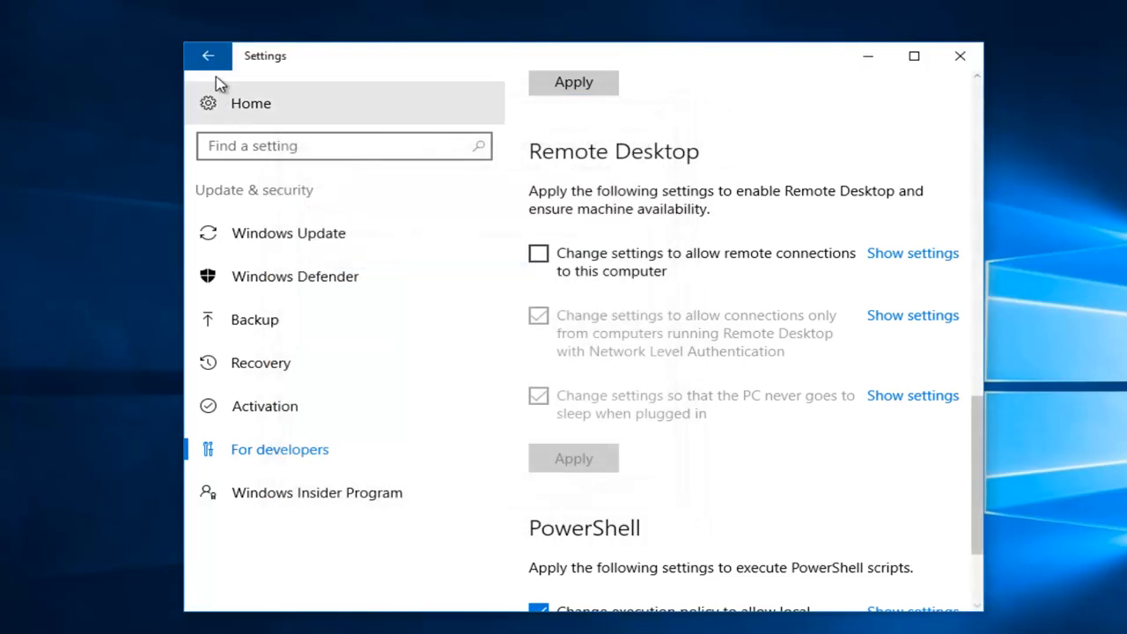
Return to Settings home and close the Settings window, leaving the desktop.
{"action": "left_click", "coordinate": [207, 56]}
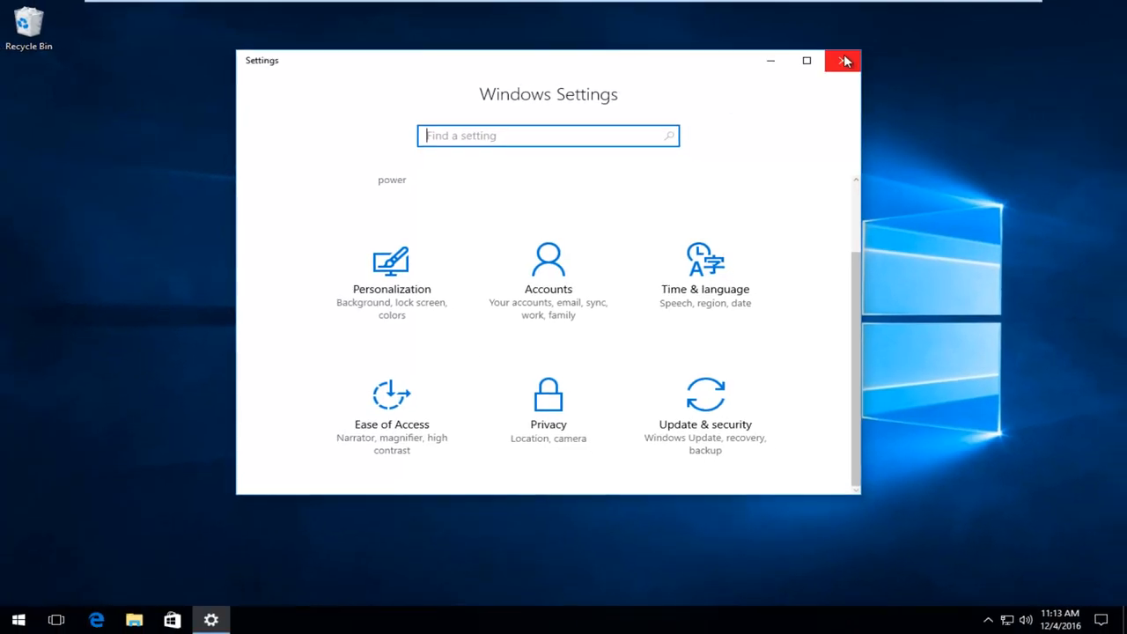
{"action": "left_click", "coordinate": [842, 61]}
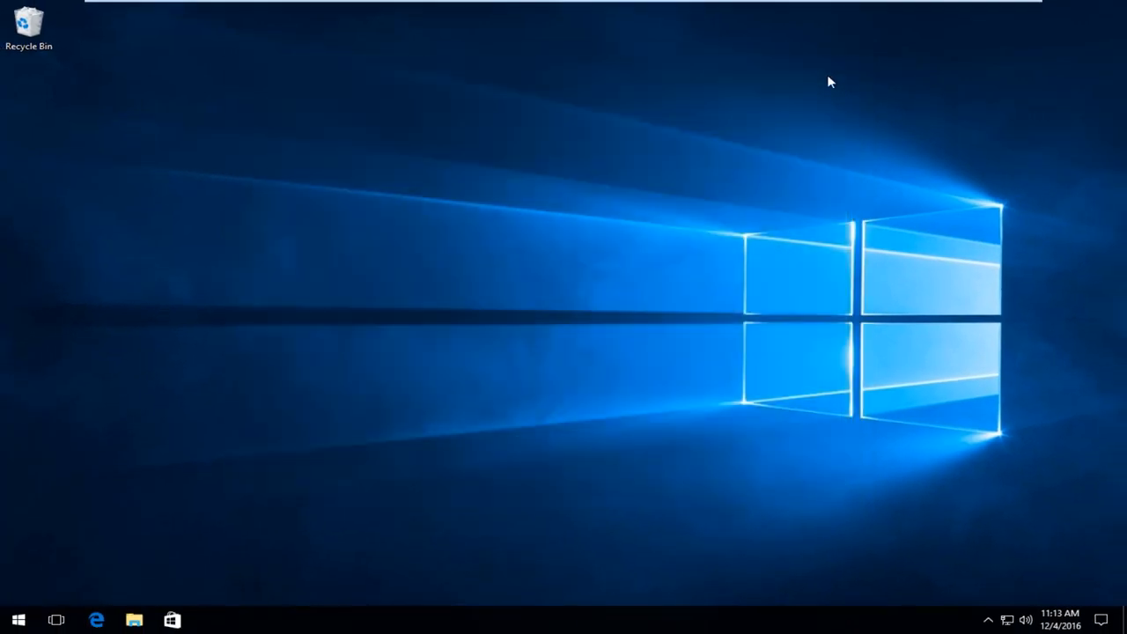
{"action": "mouse_move", "coordinate": [369, 280]}
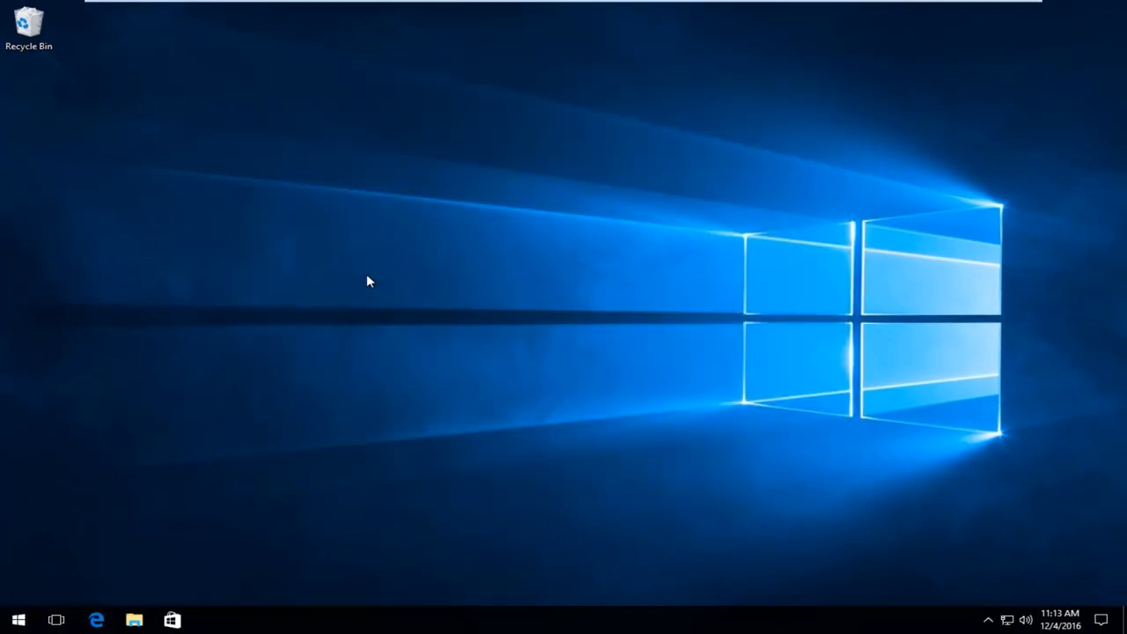